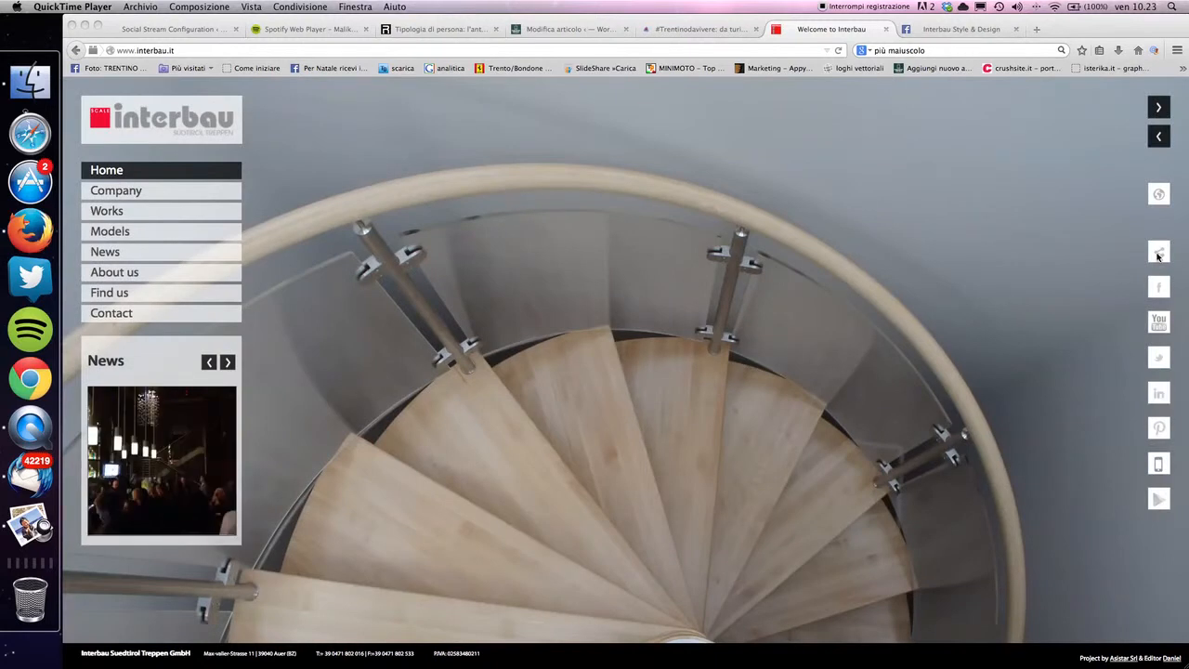
mouse_move(1160, 251)
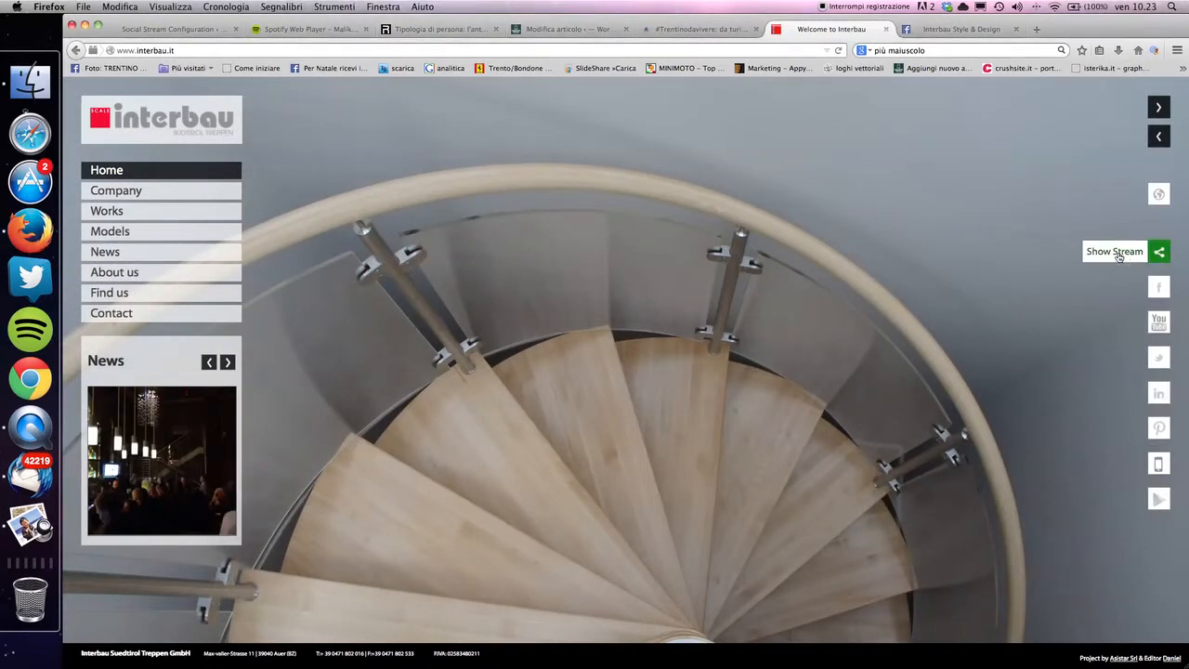
- Go to the interbau.it Social Stream page from the home page sidebar
left_click(1115, 253)
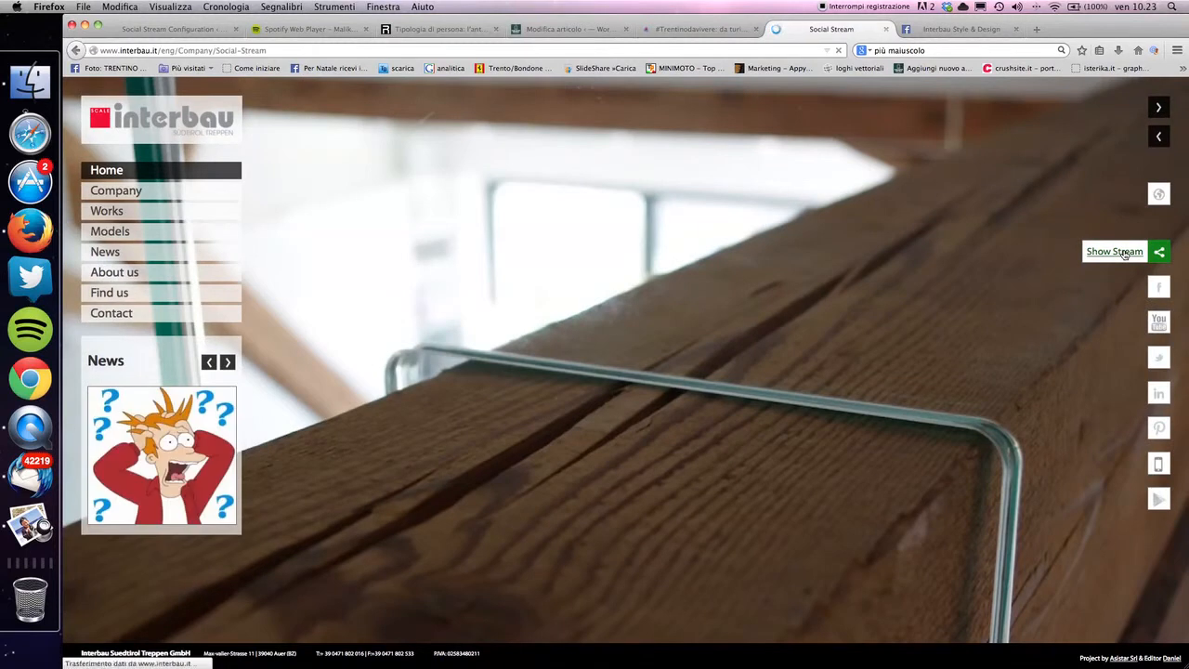
- Show the Social Stream with all feeds, then filter it to Facebook posts only
left_click(1115, 251)
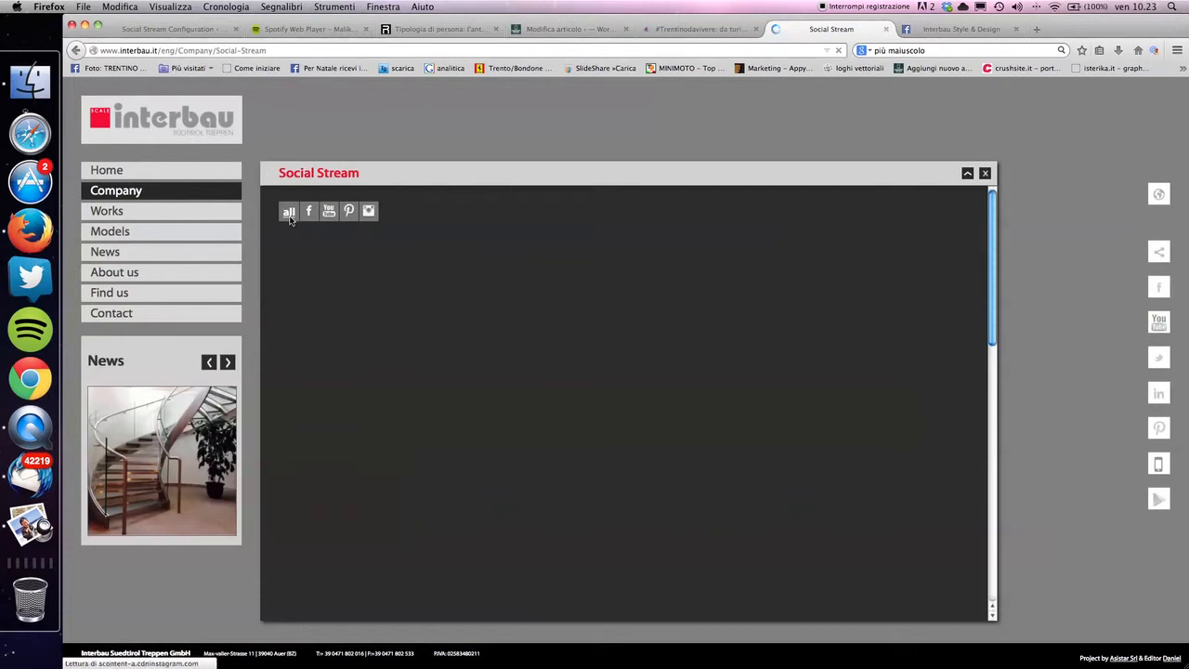
left_click(290, 212)
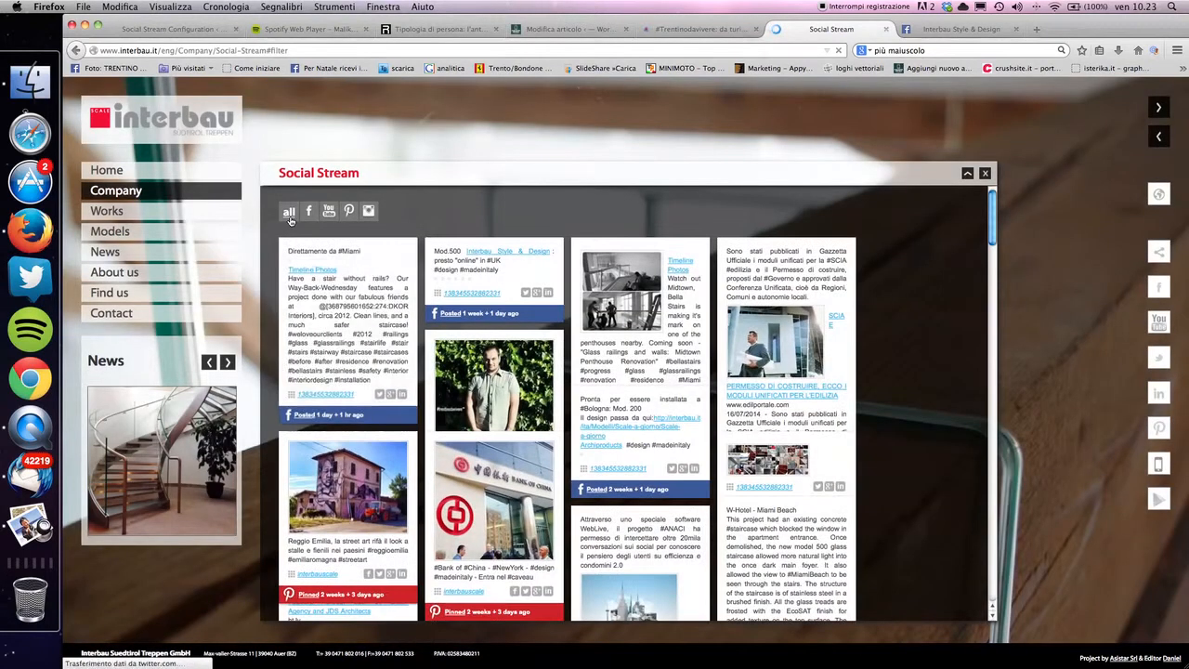
left_click(329, 212)
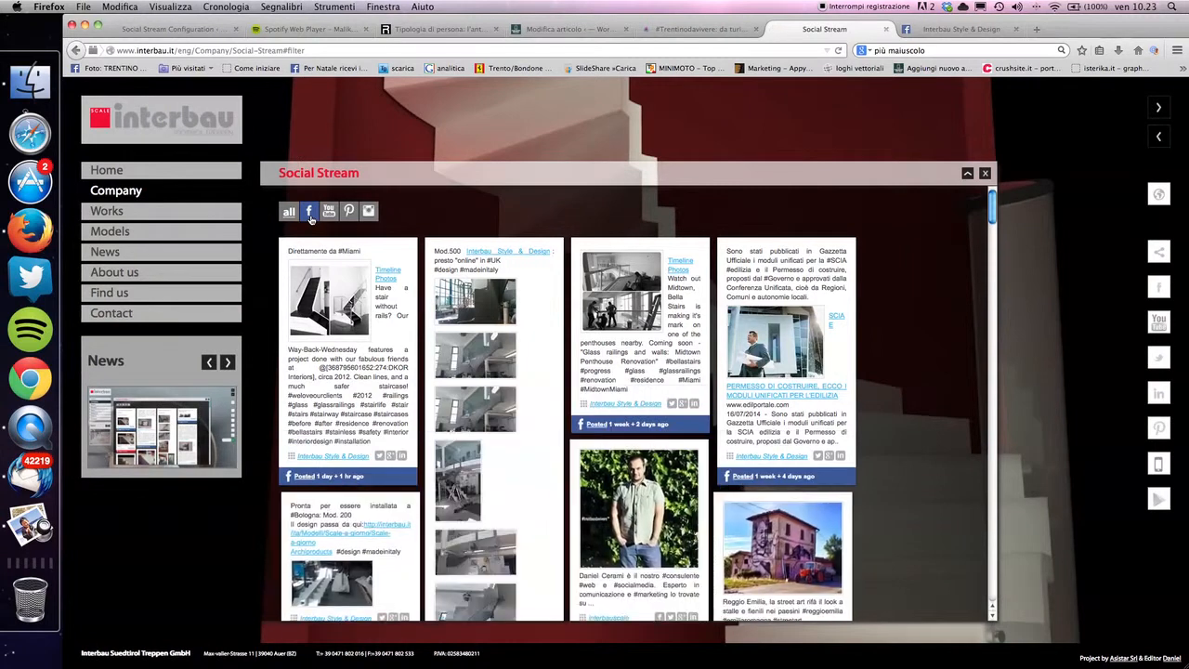
- Filter the Social Stream to YouTube videos, then Pinterest pins, then Instagram posts
left_click(329, 212)
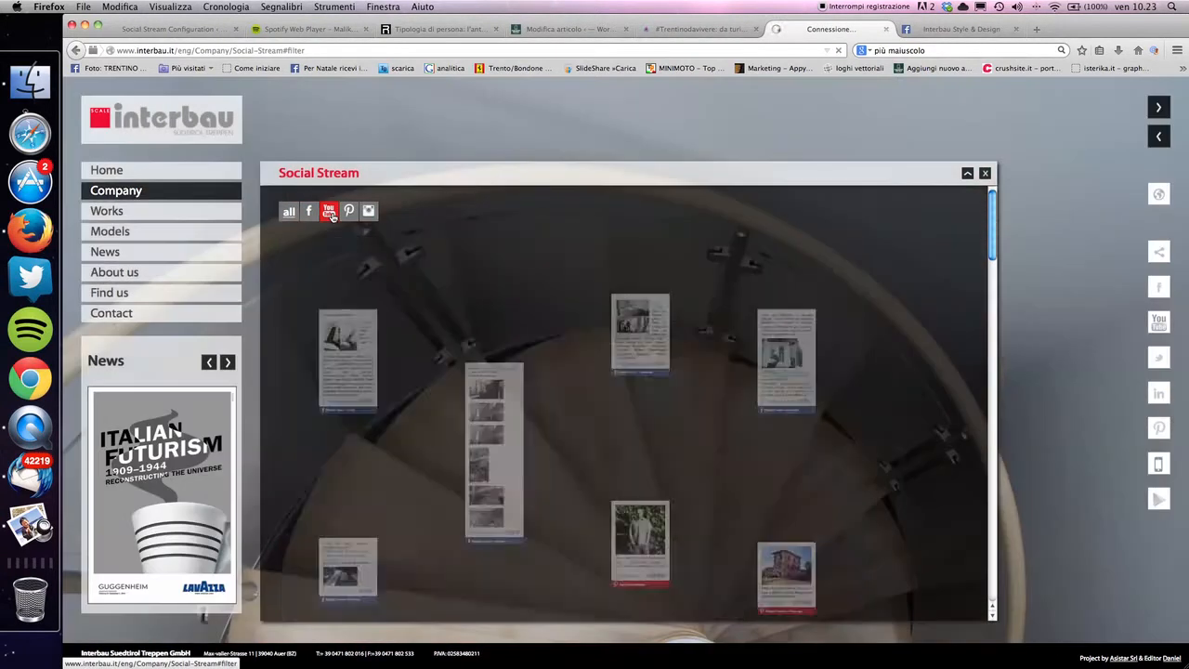
left_click(329, 211)
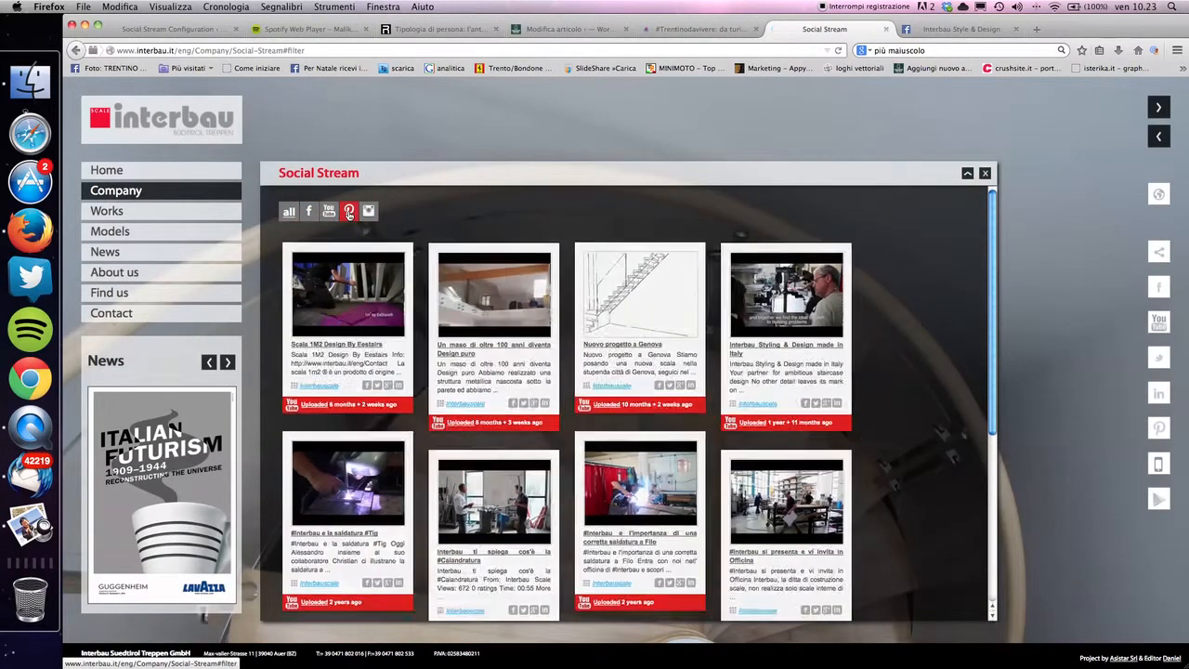
left_click(350, 212)
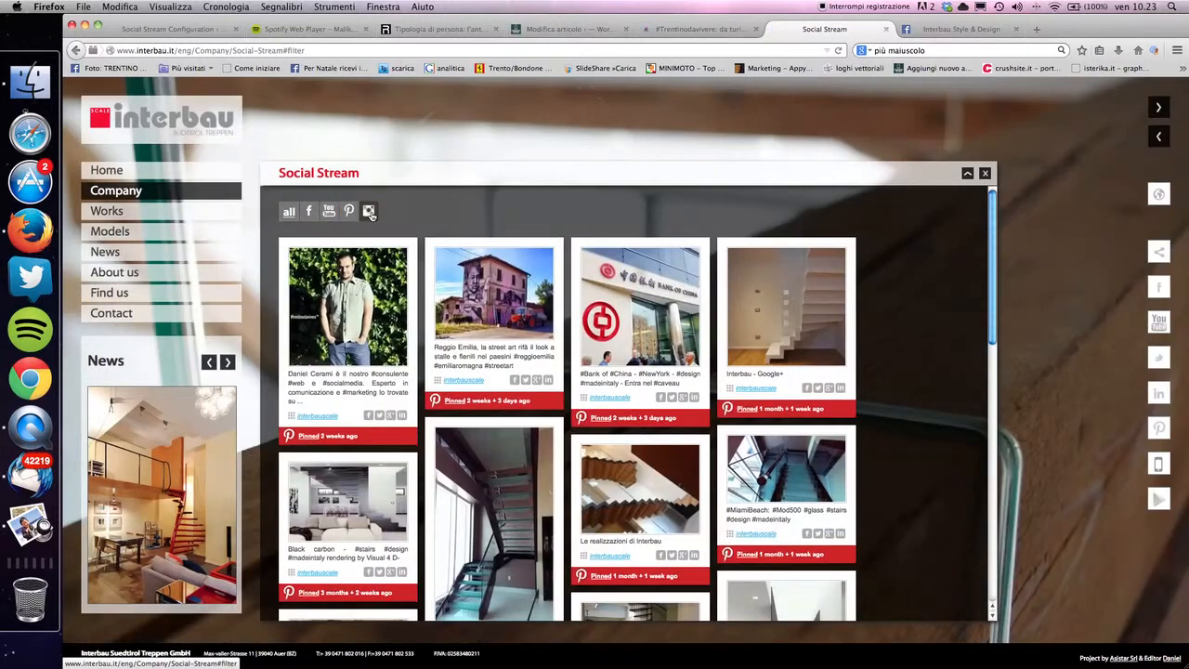